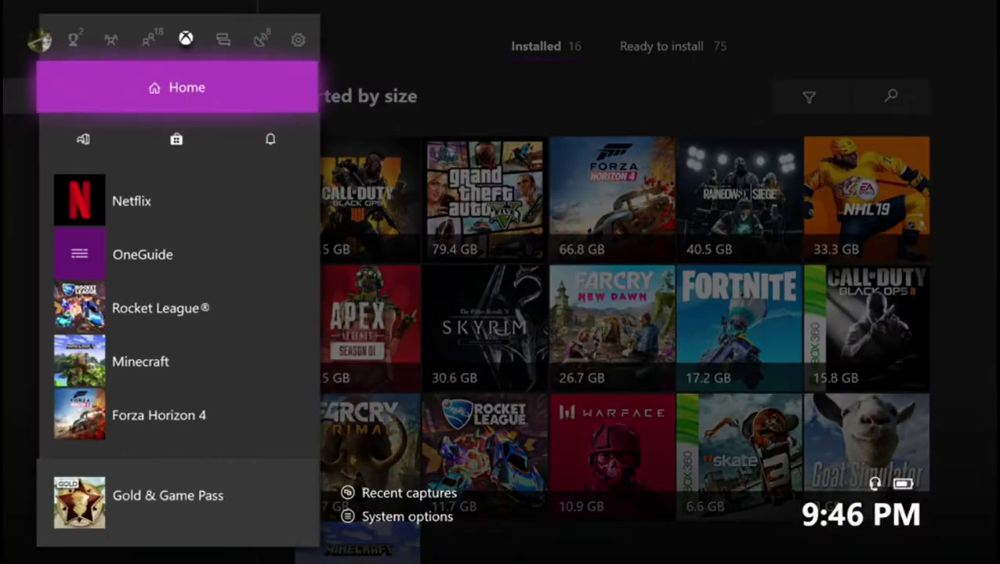
# Show the Xbox Insider Hub store listing, marked as owned and ready to install
pyautogui.click(187, 87)
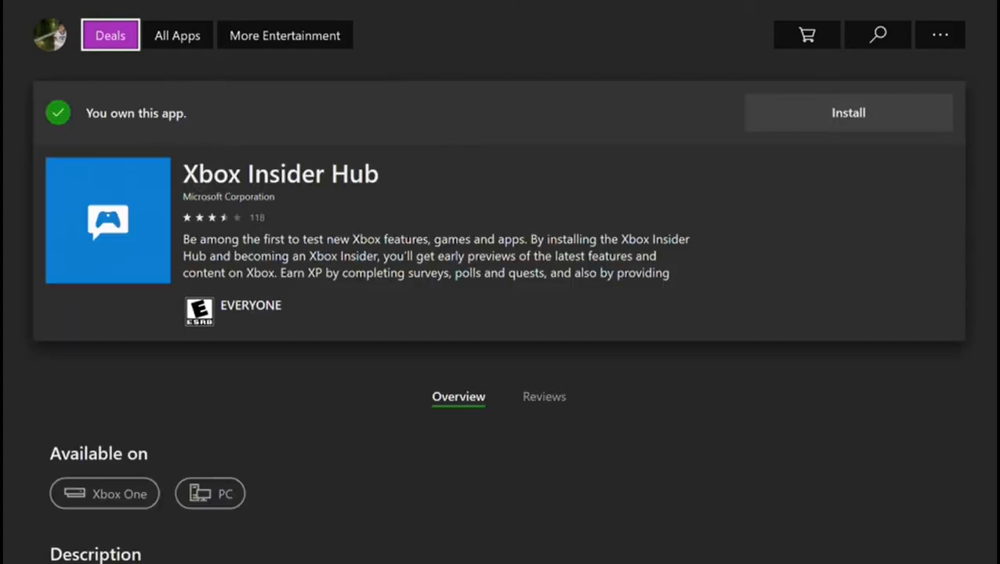
# Install and launch Xbox Insider Hub, then join Xbox One Update Preview under System
pyautogui.click(458, 395)
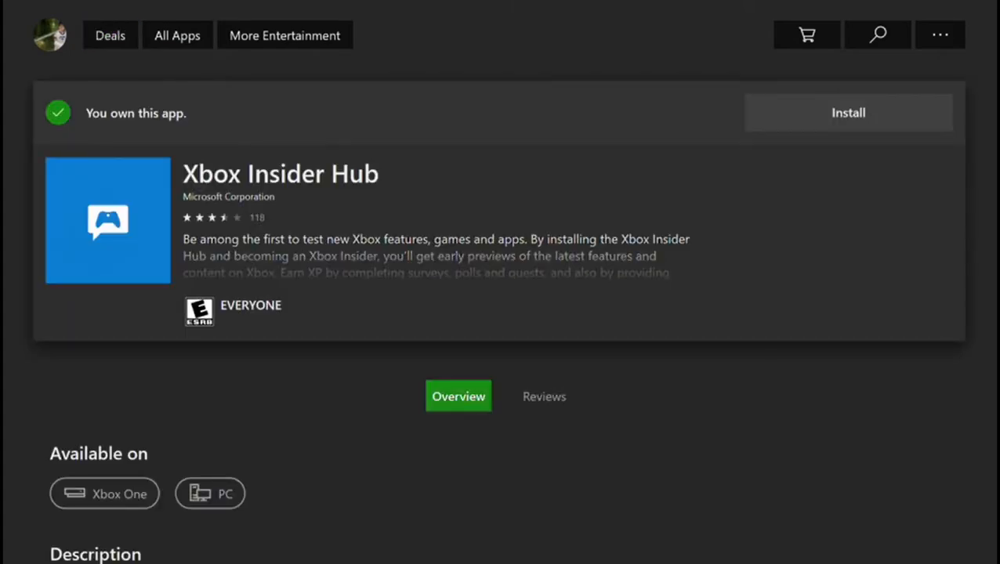
pyautogui.click(847, 112)
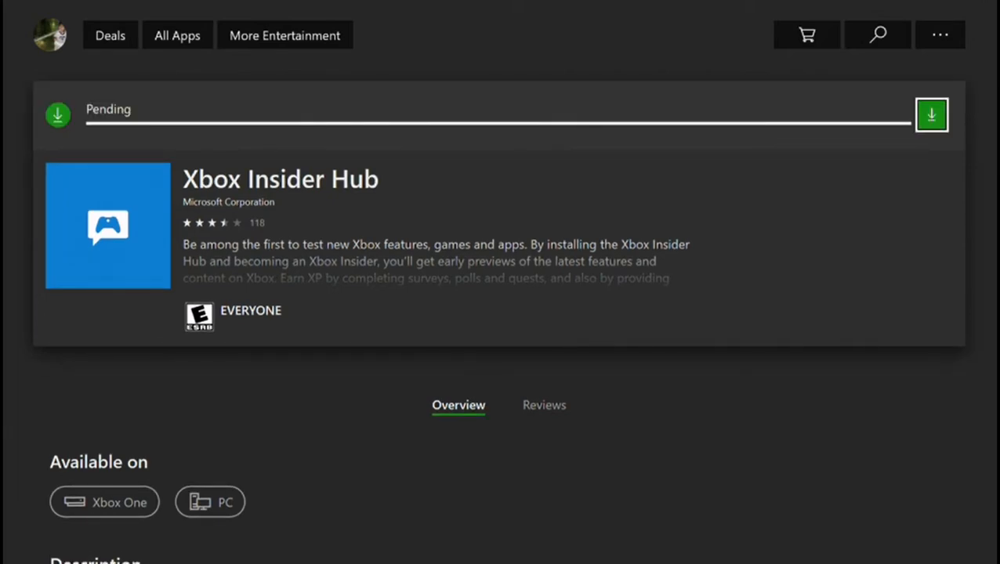
pyautogui.click(931, 115)
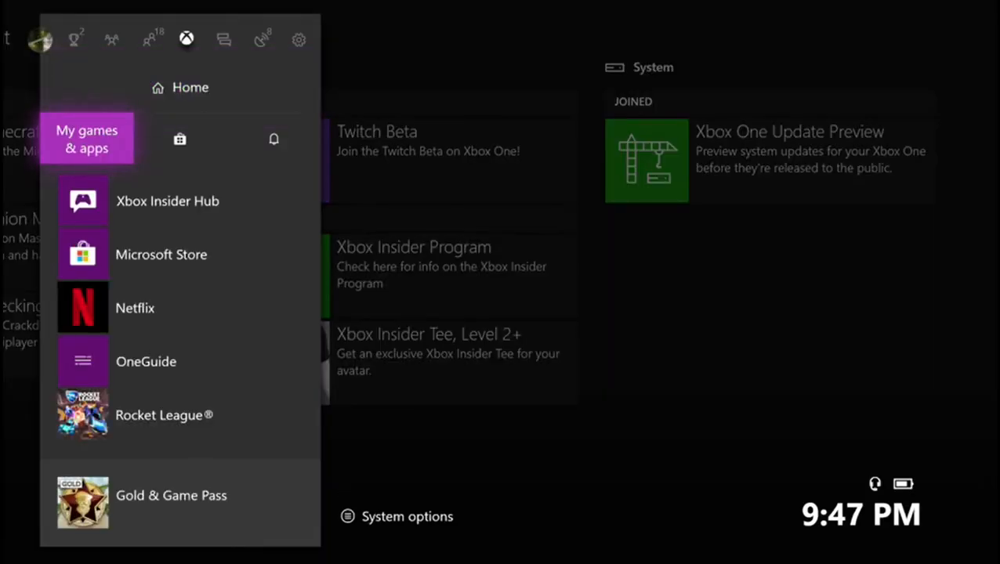
# Launch Minecraft from the My games & apps quick list
pyautogui.click(86, 138)
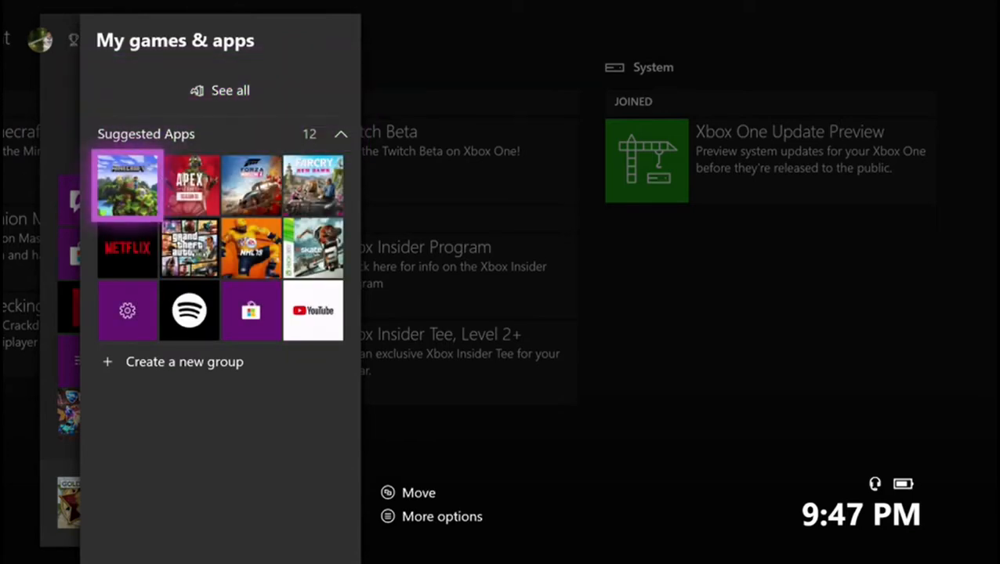
pyautogui.click(127, 185)
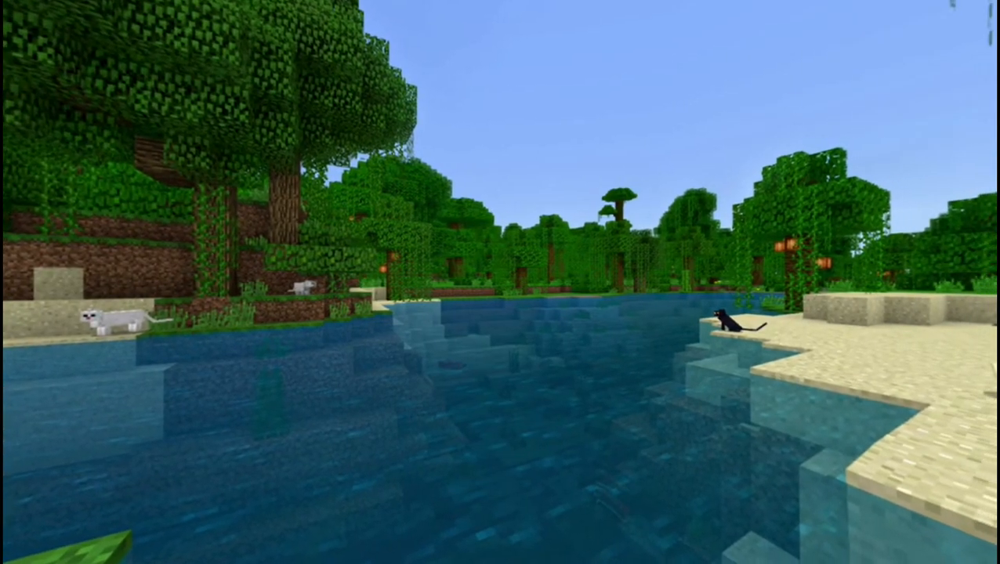
pyautogui.moveTo(500, 282)
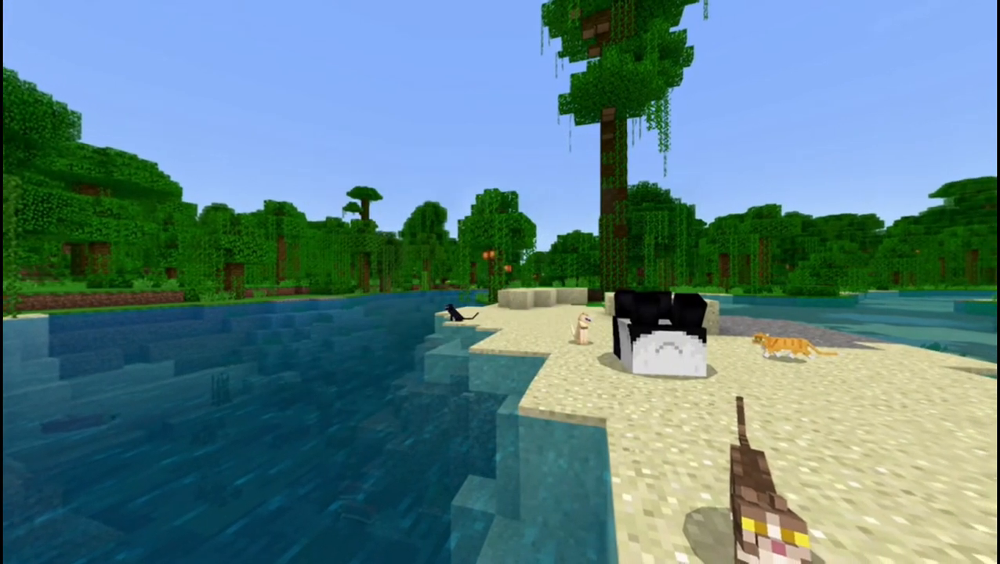
pyautogui.moveTo(500, 282)
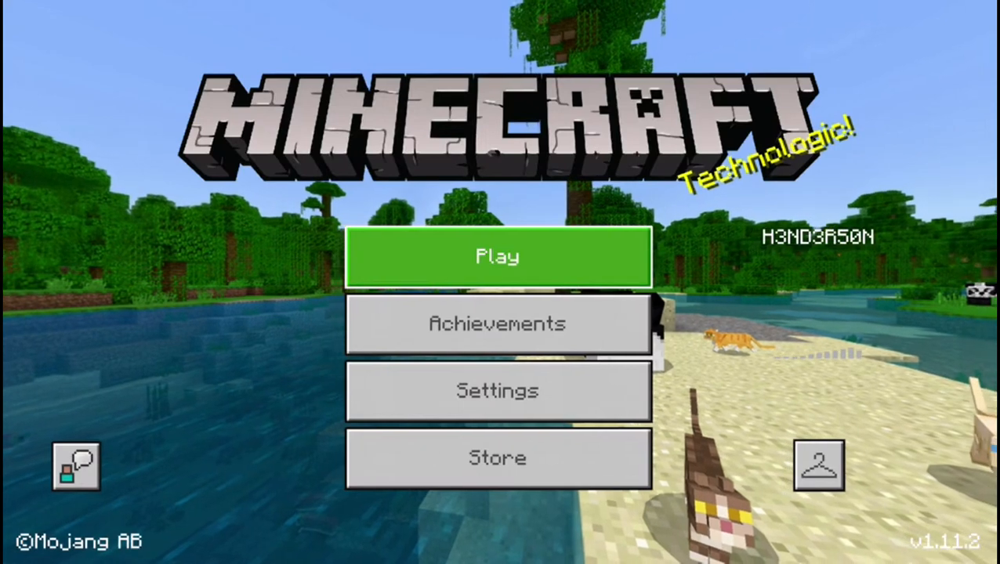
# Load a generated Minecraft world into a village, then show the full games collection
pyautogui.click(497, 256)
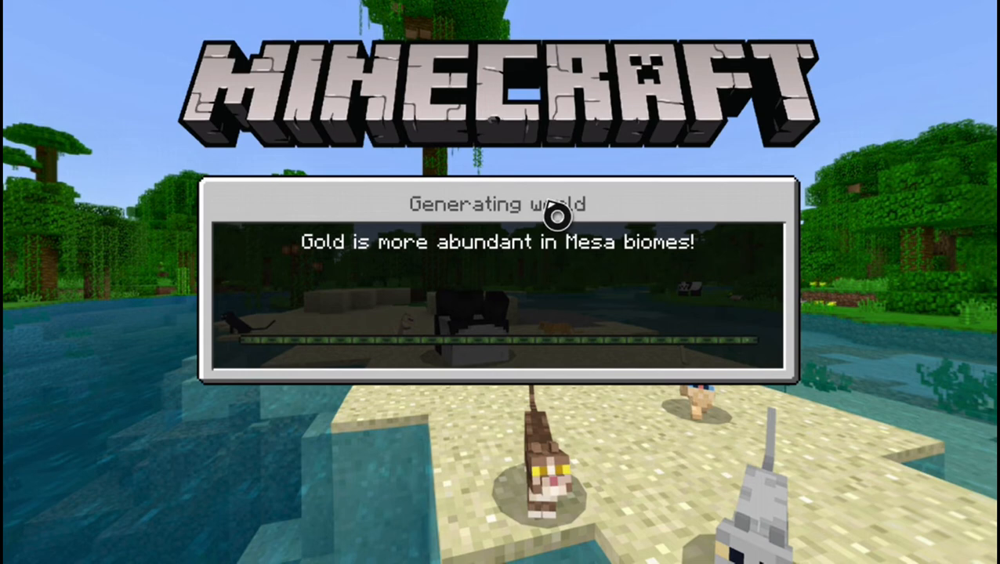
pyautogui.moveTo(499, 313)
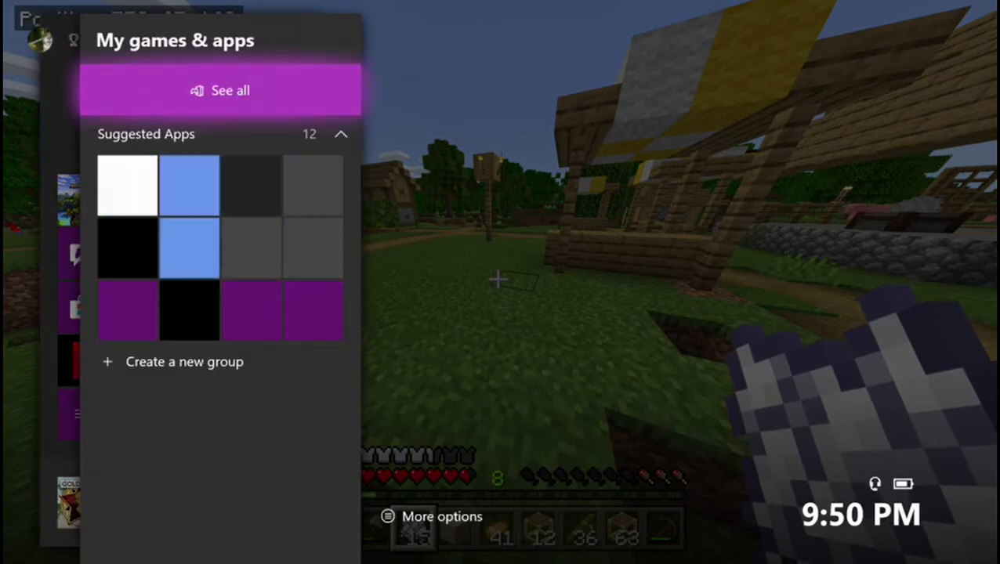
pyautogui.click(220, 90)
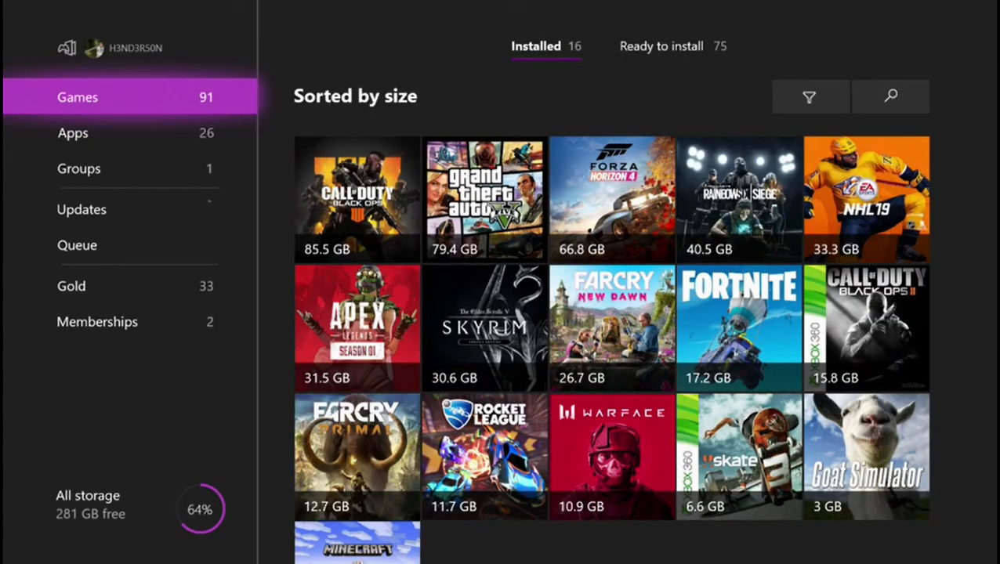